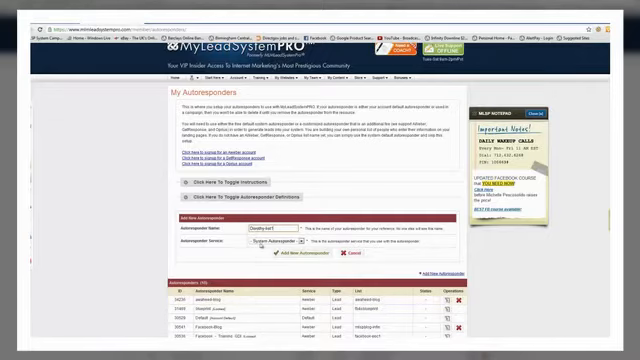
# Step: Begin filling in the Add Autoresponder form fields on the My Autoresponders page
pyautogui.click(288, 244)
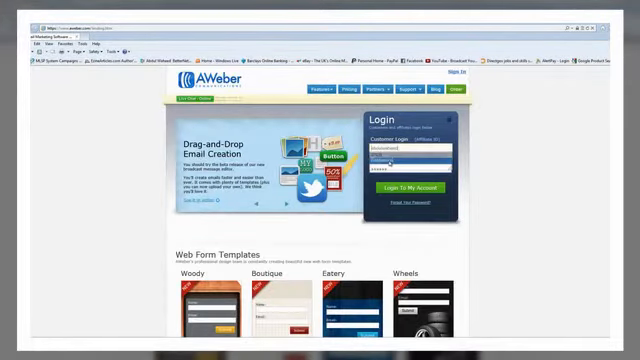
# Step: Sign in at aweber.com, review the List Stats table, then return to the MLSP tab
pyautogui.click(396, 186)
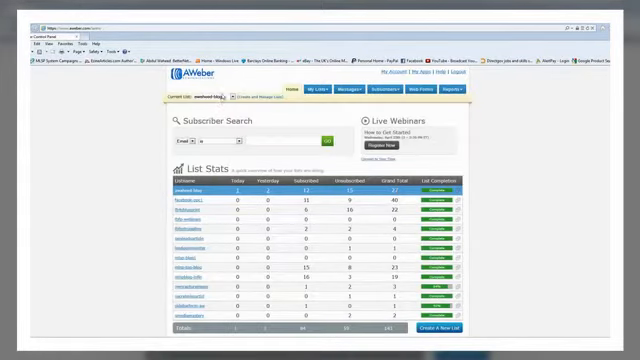
pyautogui.click(210, 96)
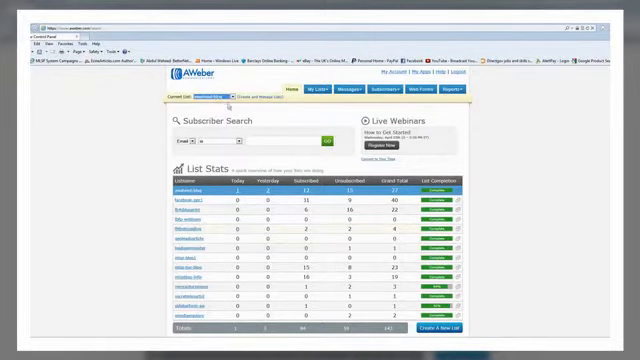
pyautogui.click(204, 96)
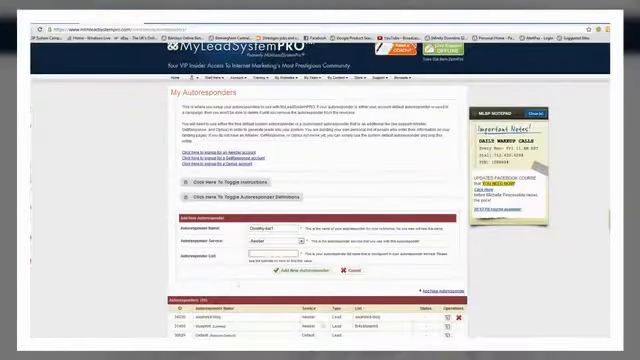
# Step: Copy the AWeber list name from List Stats into the MLSP autoresponder form
pyautogui.scroll(-3)
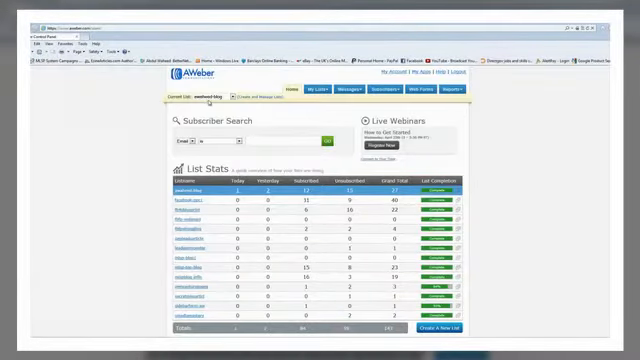
pyautogui.click(210, 96)
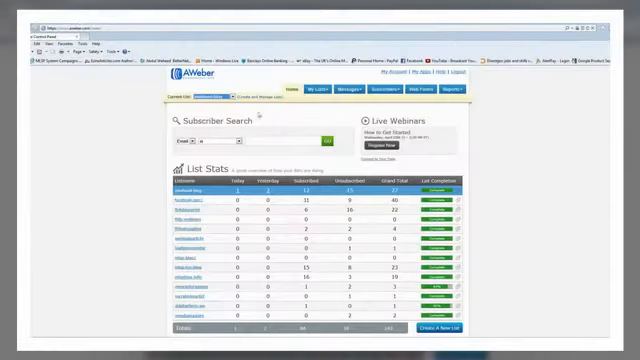
pyautogui.click(216, 96)
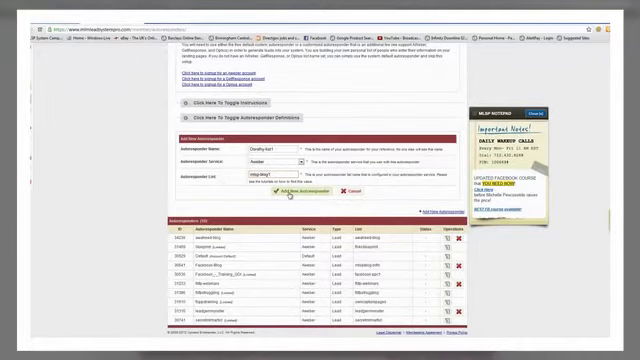
# Step: Add the autoresponder and confirm the success notice and its new row in the list
pyautogui.click(296, 192)
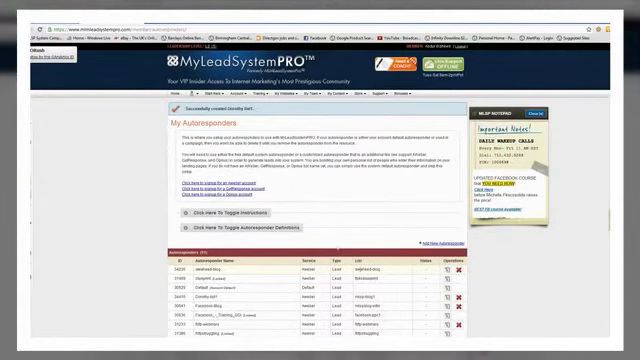
pyautogui.scroll(-3)
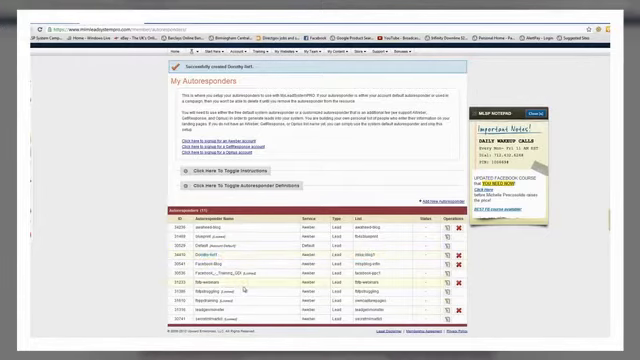
pyautogui.scroll(-3)
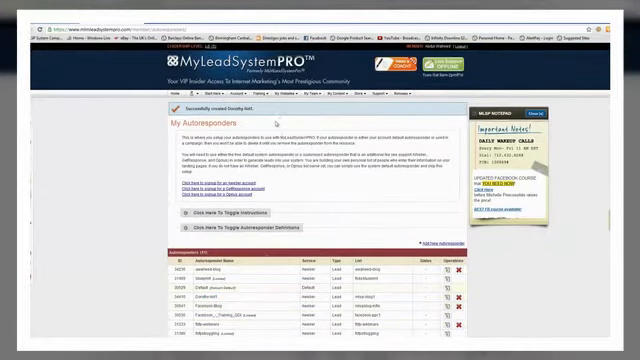
# Step: Go to System Campaigns and bring up the '21 Marketing Methods' campaign's settings
pyautogui.click(288, 94)
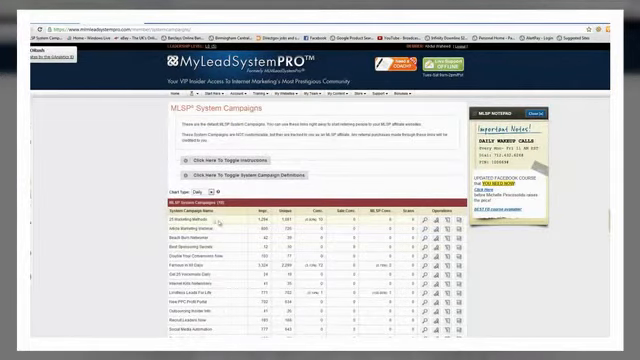
pyautogui.scroll(-3)
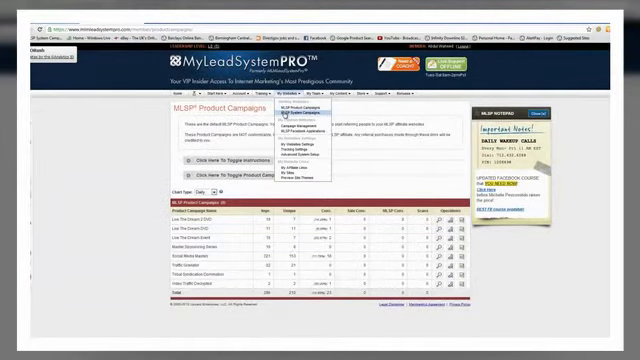
pyautogui.click(294, 124)
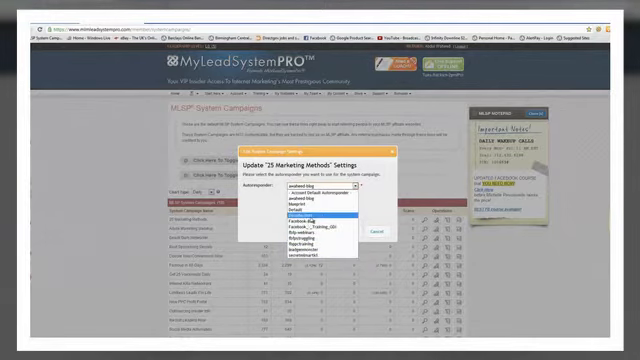
# Step: Choose the new autoresponder from the campaign's Autoresponder dropdown and save the settings
pyautogui.click(312, 212)
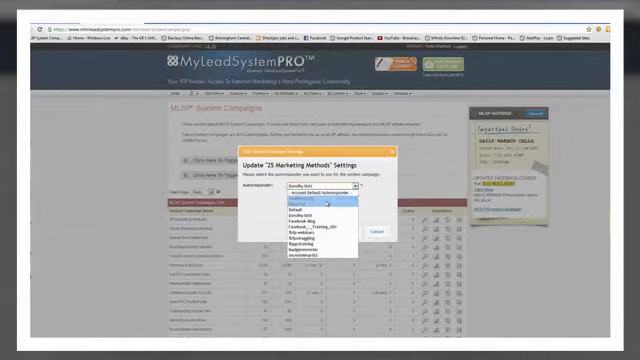
pyautogui.click(304, 202)
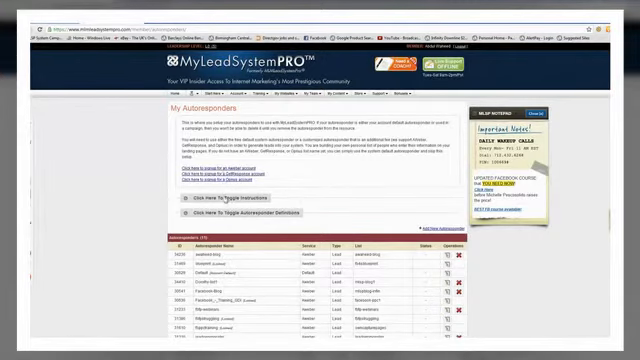
# Step: Follow the advanced instructions link to the custom autoresponder integration guide
pyautogui.click(218, 204)
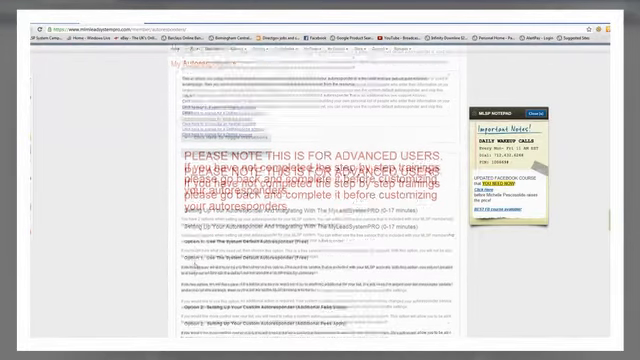
# Step: Scroll to the guide's Option 2B AWeber section and copy the needed text
pyautogui.scroll(-3)
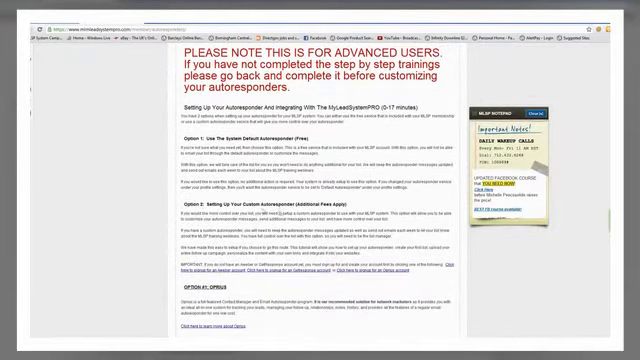
pyautogui.scroll(-3)
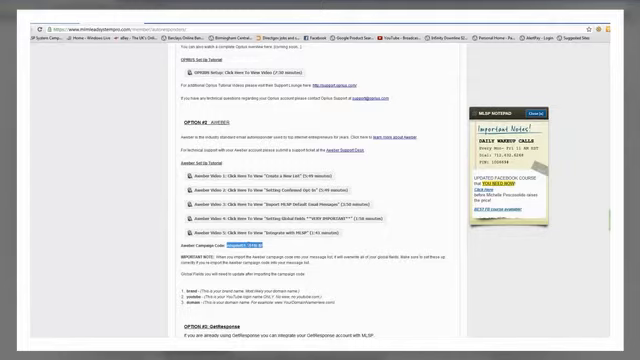
pyautogui.rightClick(250, 244)
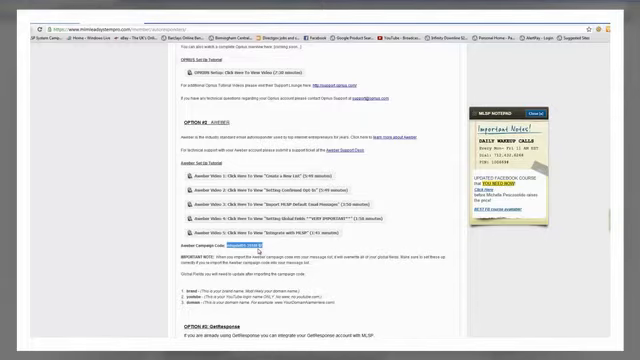
pyautogui.moveTo(424, 304)
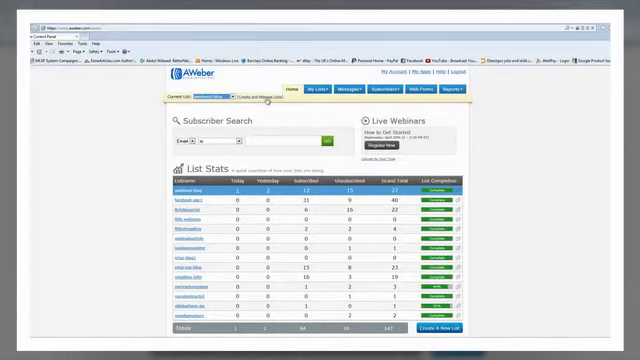
# Step: Create a new list from My Lists and review its Basic Information and Notifications settings
pyautogui.click(324, 90)
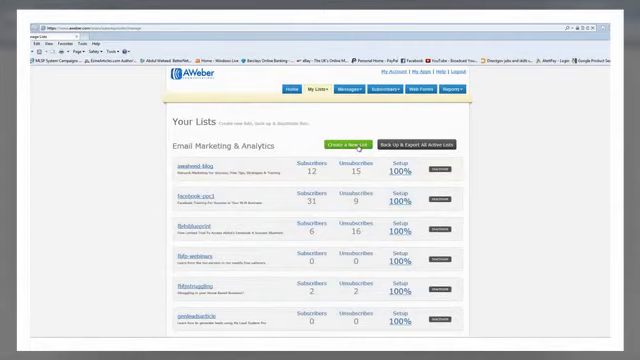
pyautogui.click(340, 144)
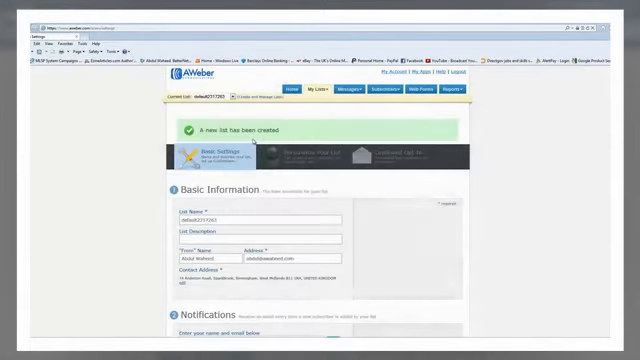
pyautogui.scroll(-3)
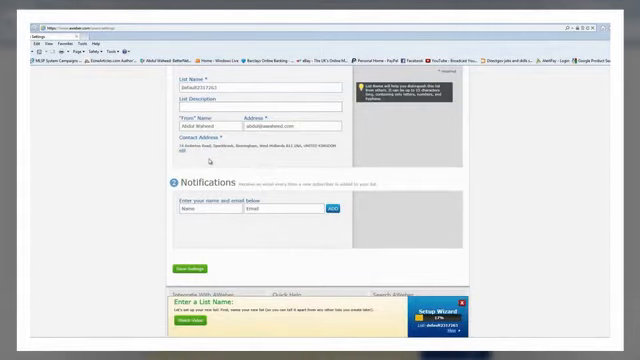
pyautogui.scroll(-3)
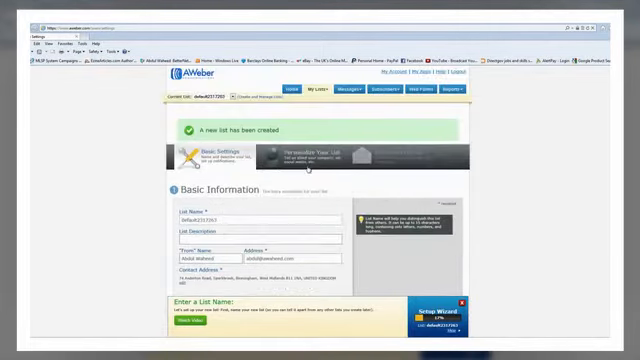
pyautogui.click(348, 92)
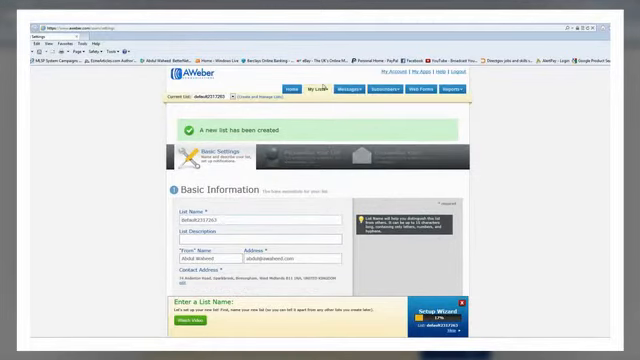
# Step: Paste the MLSP campaign sharing code into the list's Follow Up Campaign Sharing and submit it
pyautogui.click(304, 90)
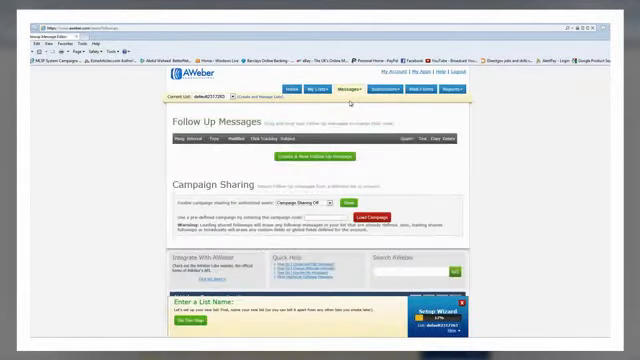
pyautogui.click(352, 92)
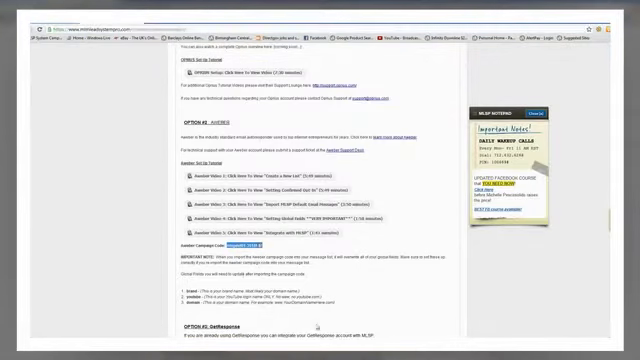
pyautogui.scroll(3)
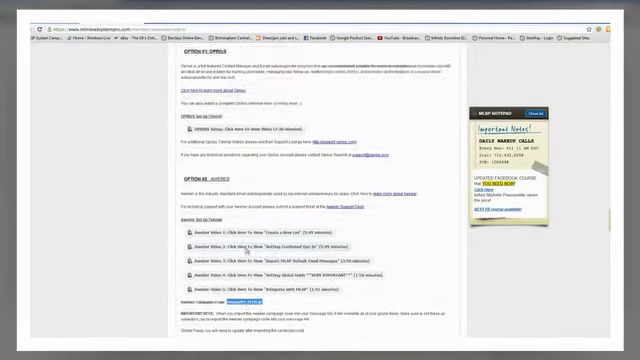
pyautogui.scroll(-3)
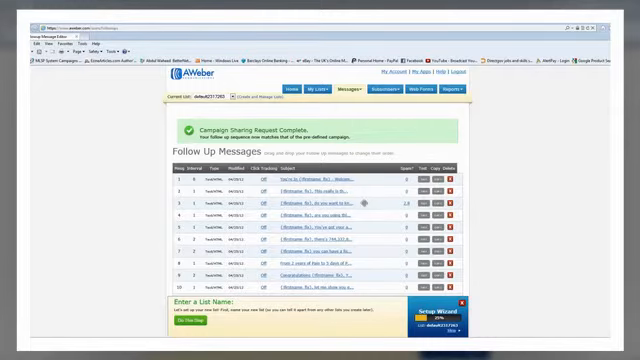
pyautogui.scroll(-3)
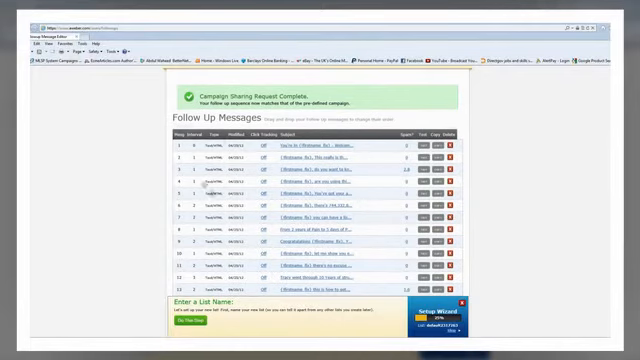
pyautogui.scroll(-3)
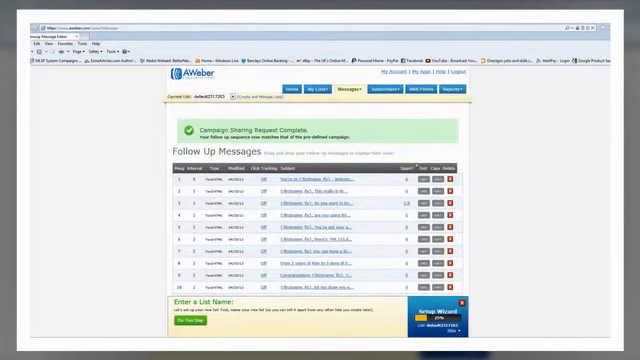
pyautogui.scroll(-3)
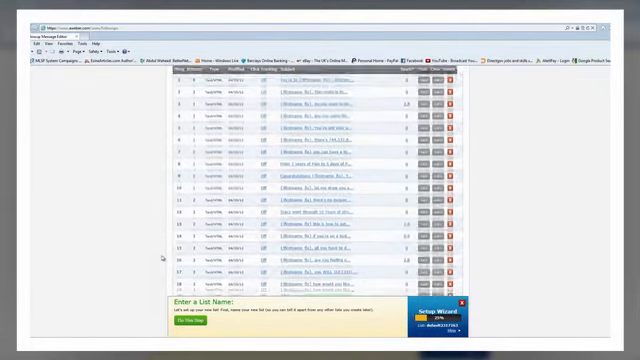
pyautogui.scroll(-3)
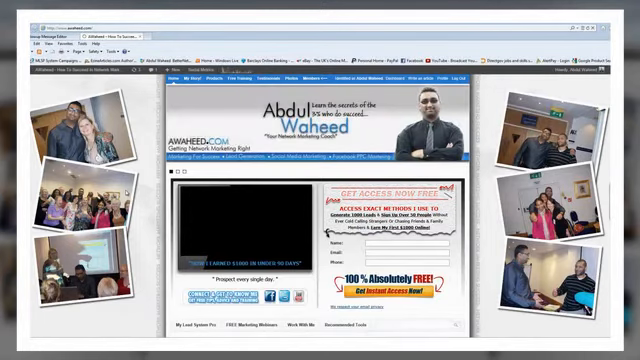
pyautogui.click(248, 224)
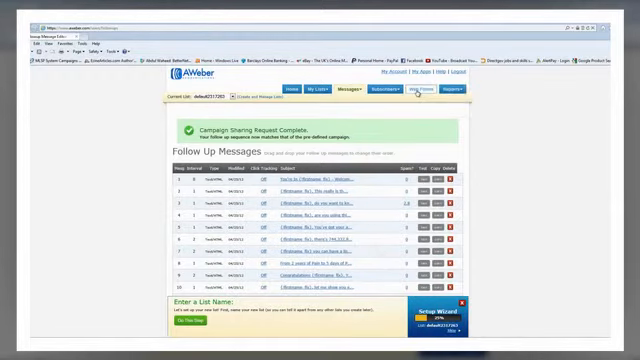
# Step: Visit Web Forms for the new list and browse the Web Forms and Messages menus
pyautogui.click(412, 88)
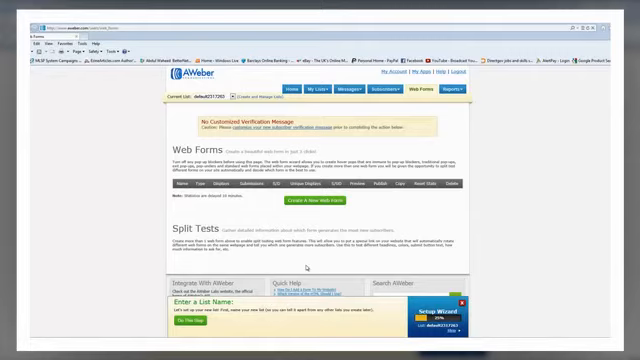
pyautogui.click(344, 90)
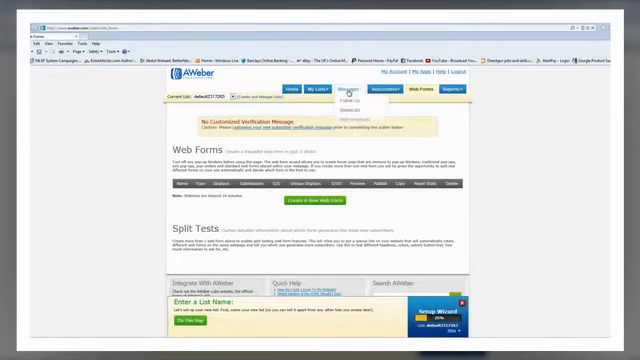
pyautogui.click(396, 88)
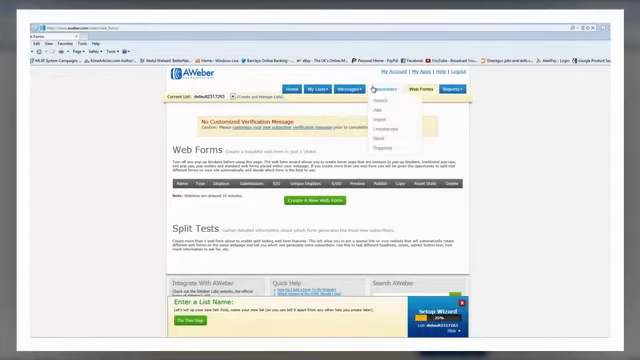
pyautogui.click(314, 92)
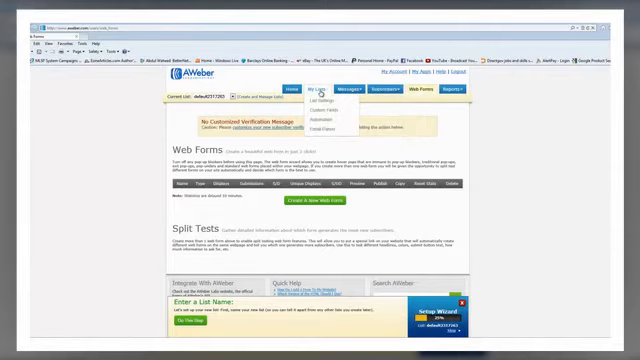
pyautogui.click(302, 92)
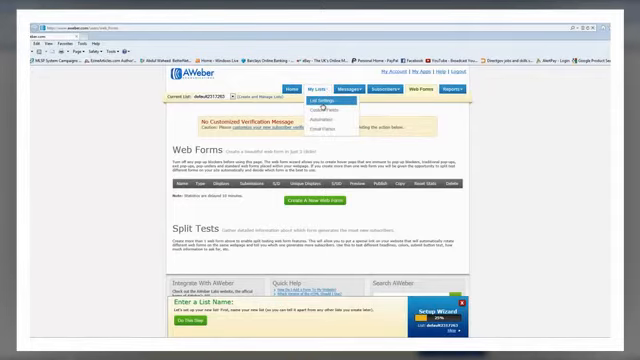
pyautogui.click(324, 104)
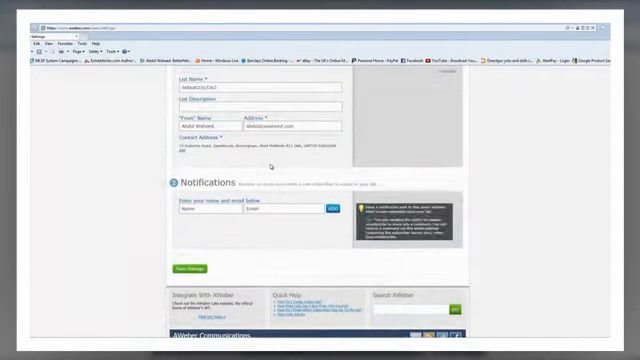
# Step: Scroll the AWeber list settings down to the Notifications section
pyautogui.scroll(-3)
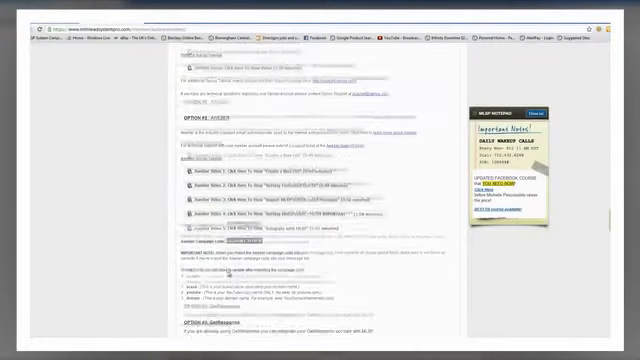
# Step: Scroll through MLSP's AWeber integration instructions step by step
pyautogui.scroll(-3)
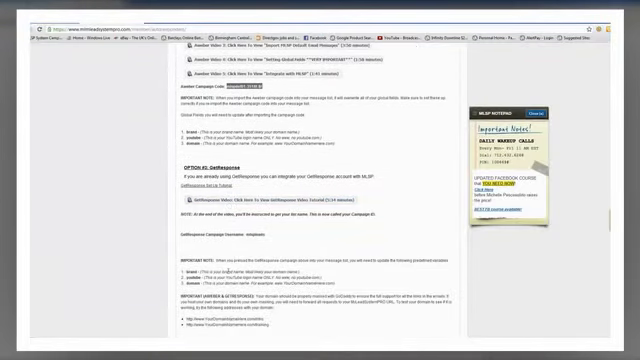
pyautogui.scroll(-3)
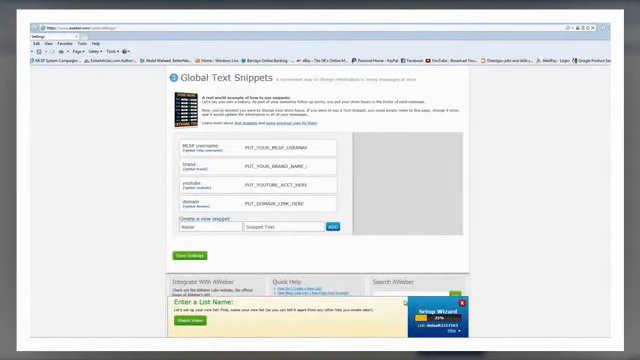
# Step: Review AWeber's Web Forms page, then return to MLSP's My Autoresponders page
pyautogui.scroll(-3)
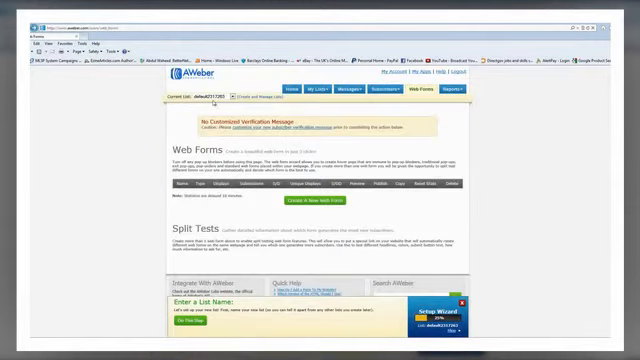
pyautogui.click(200, 96)
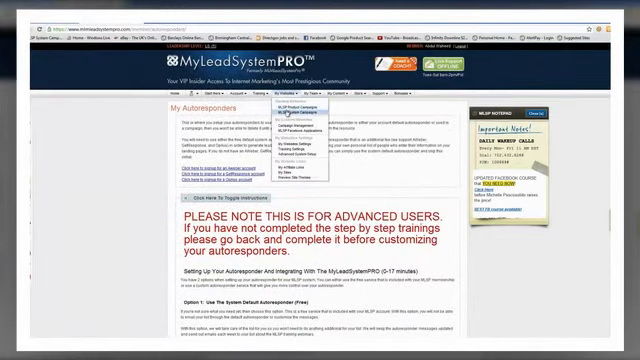
# Step: Navigate from the Autoresponders menu to the MLSP System Campaigns list
pyautogui.click(296, 108)
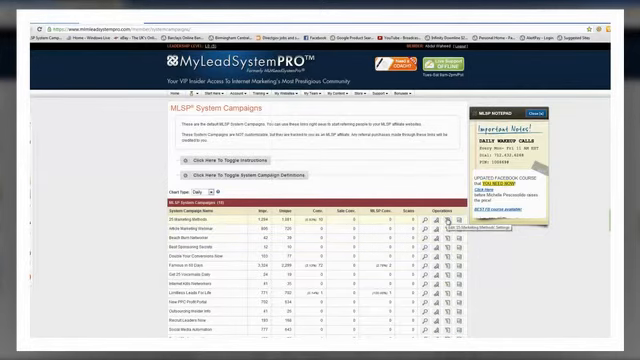
pyautogui.click(290, 90)
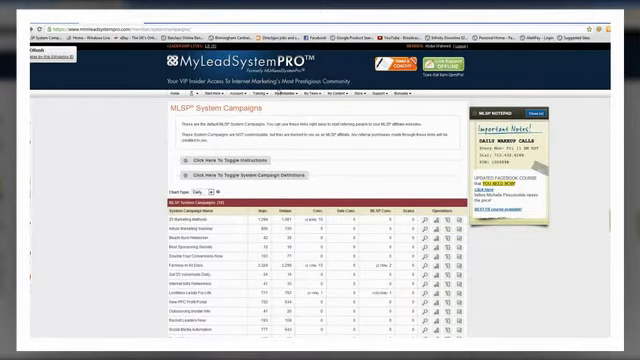
pyautogui.click(284, 92)
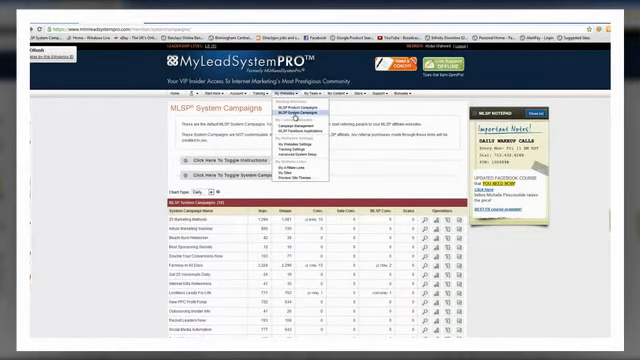
pyautogui.moveTo(398, 144)
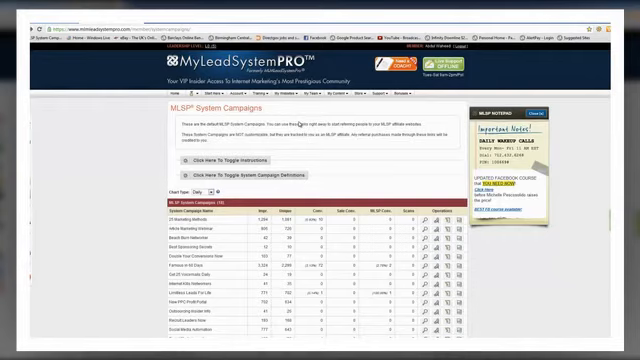
pyautogui.click(244, 94)
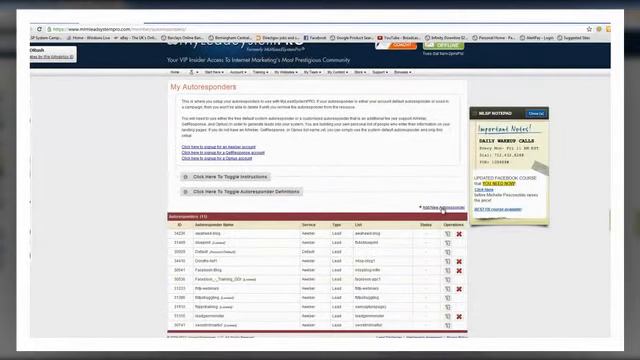
pyautogui.click(428, 212)
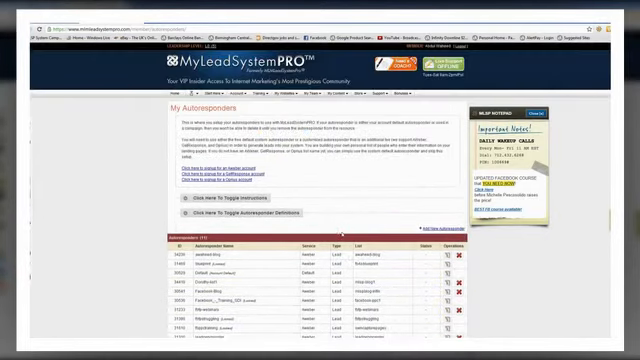
pyautogui.click(284, 96)
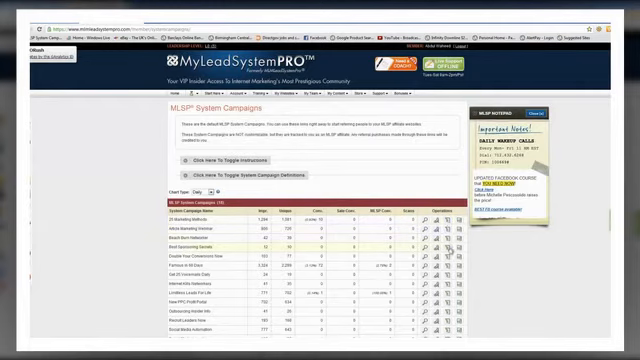
# Step: Scroll the System Campaigns table to locate the 15 Marketing Methods campaign
pyautogui.scroll(-3)
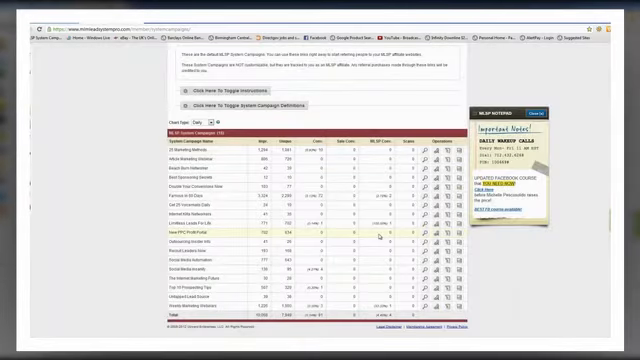
pyautogui.scroll(3)
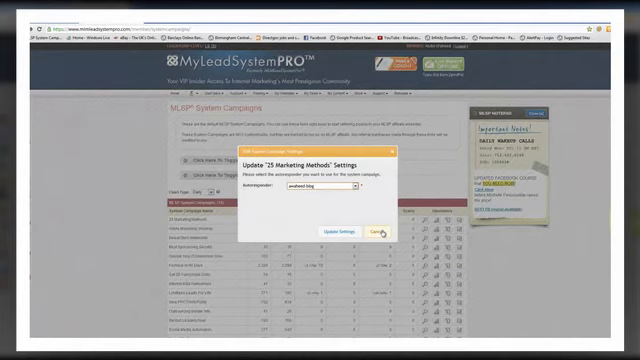
# Step: Confirm the campaign's autoresponder choice with Update Settings
pyautogui.click(398, 236)
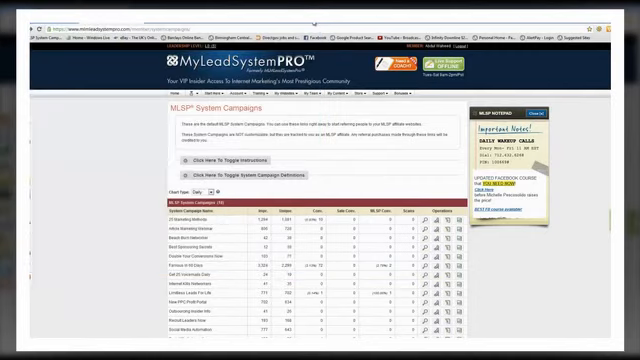
# Step: Switch over to the AWeber account's Web Forms page
pyautogui.click(316, 94)
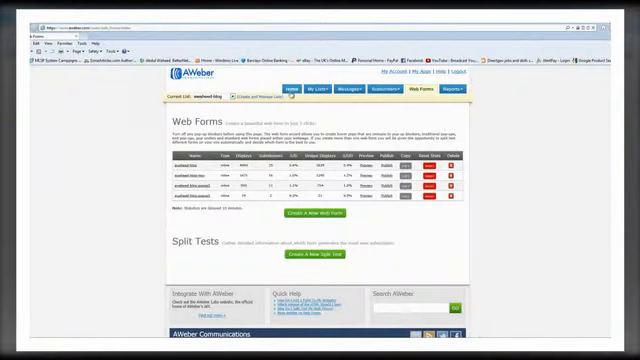
# Step: Go to the lists overview and view the custom list's Subscribers
pyautogui.click(300, 88)
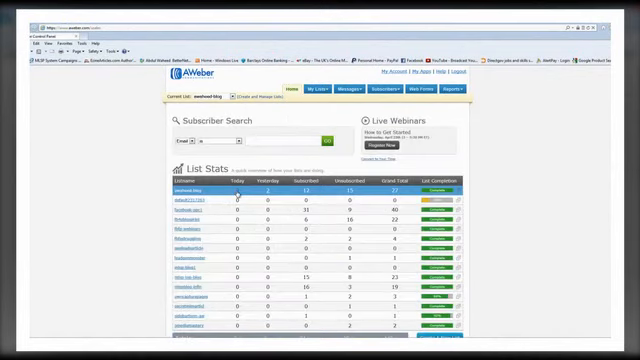
pyautogui.click(368, 86)
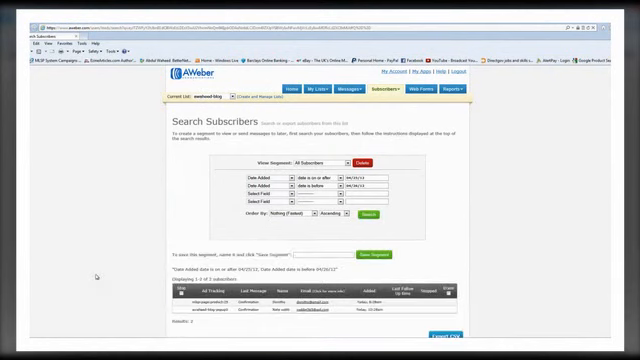